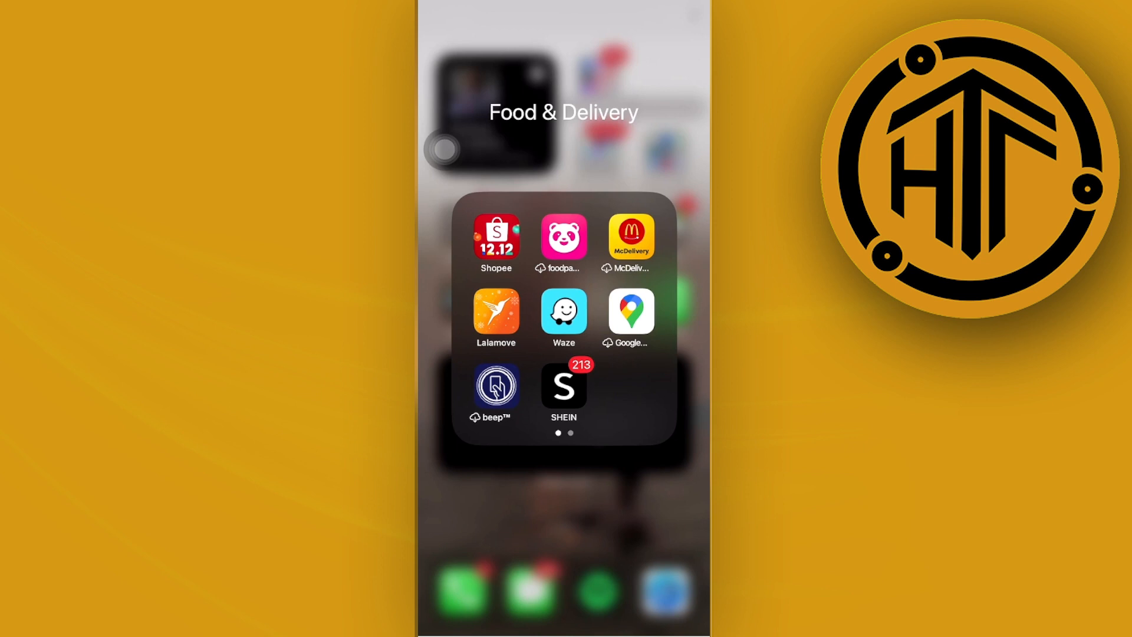
- Swipe to the Social Networking folder page and launch Instagram
scroll(left, 3)
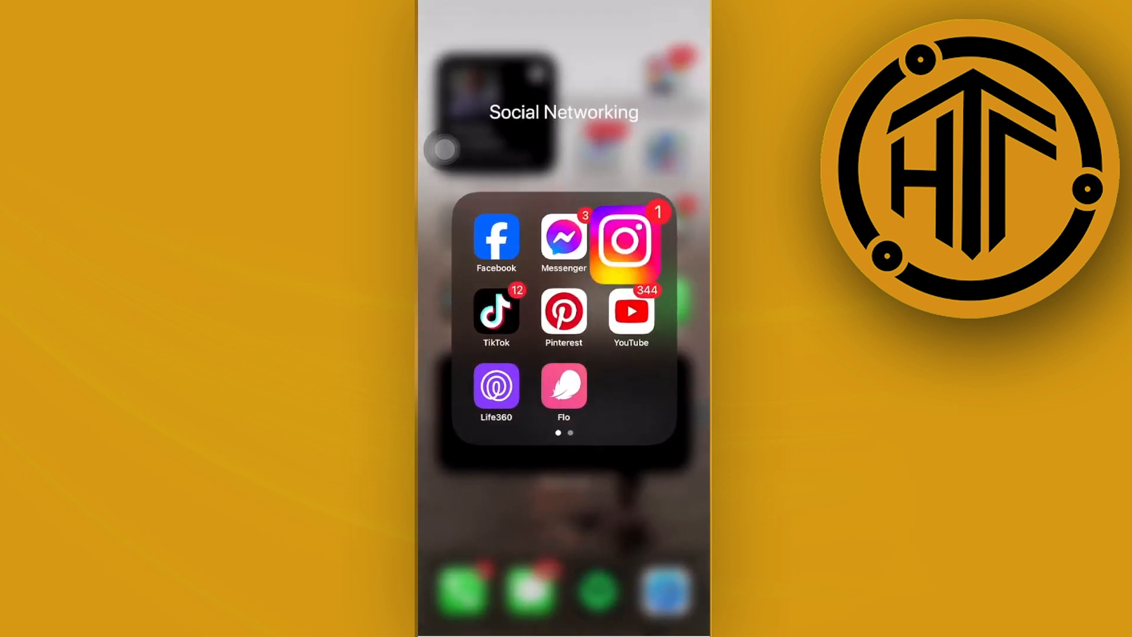
click(622, 238)
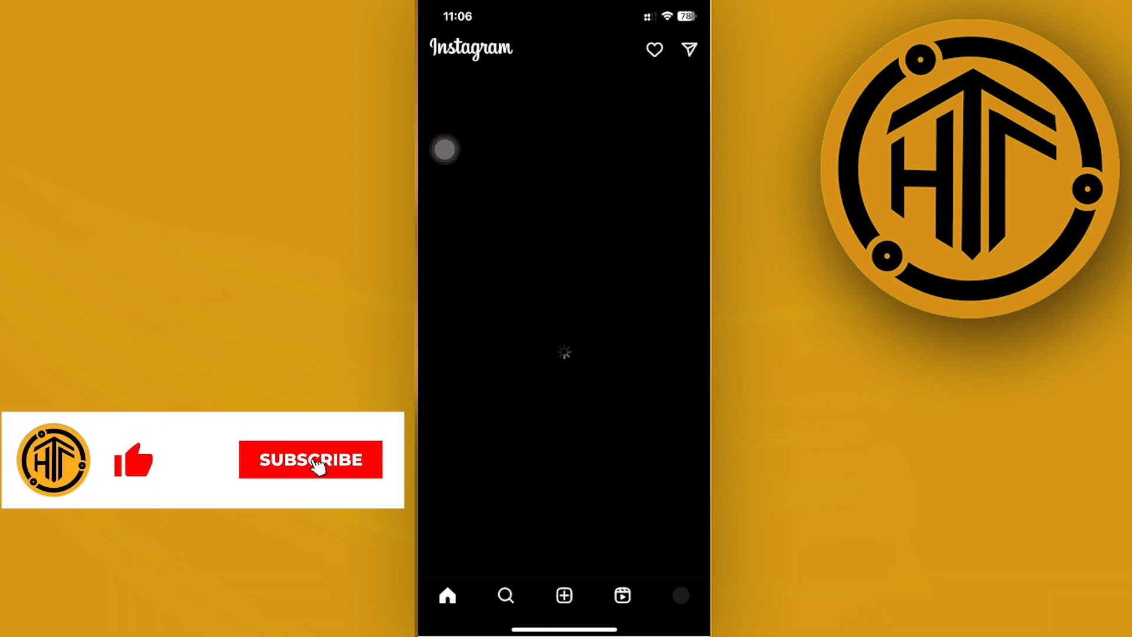
- Go to your profile, enter Edit profile, and bring up 'Edit picture or avatar' options
click(680, 595)
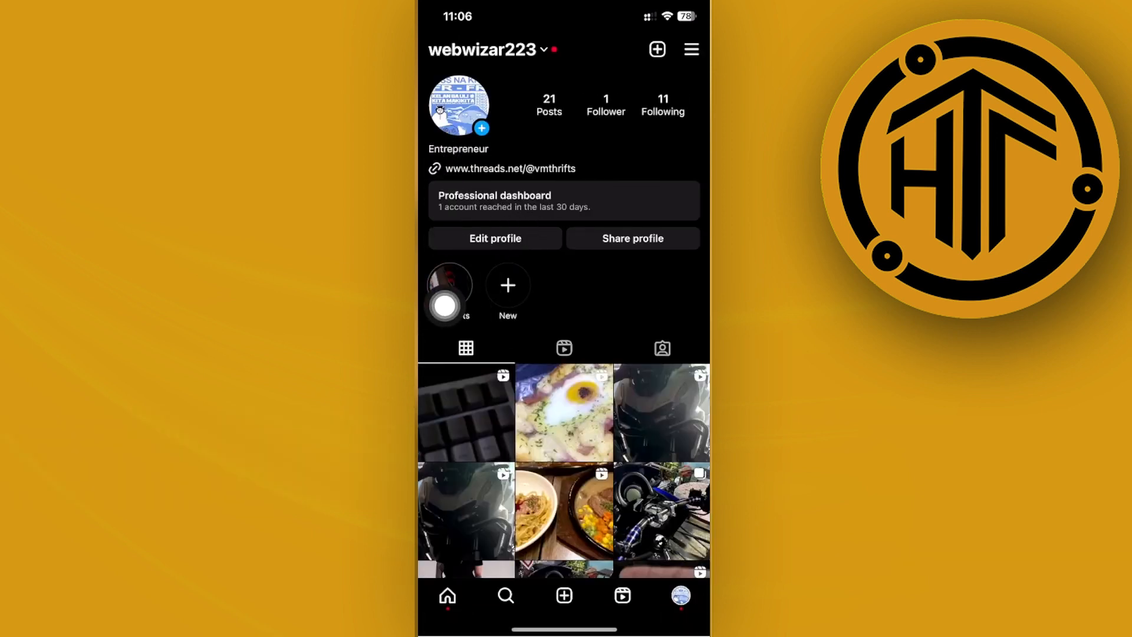
click(494, 238)
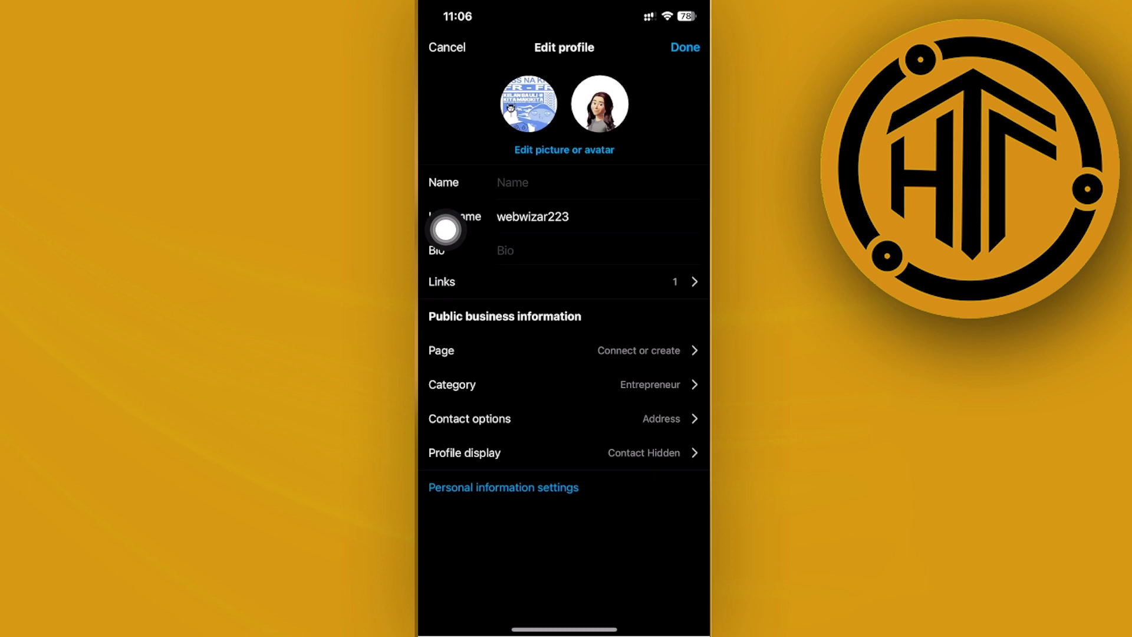
click(564, 149)
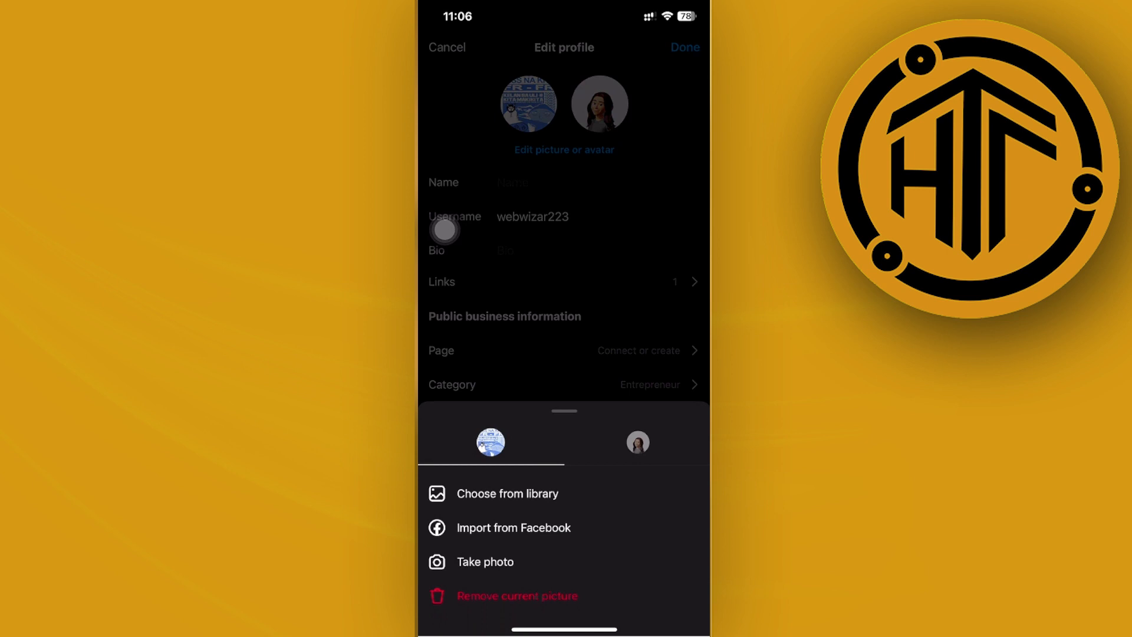
- Glance at the avatar options, return to picture options, and remove the current profile picture
click(636, 443)
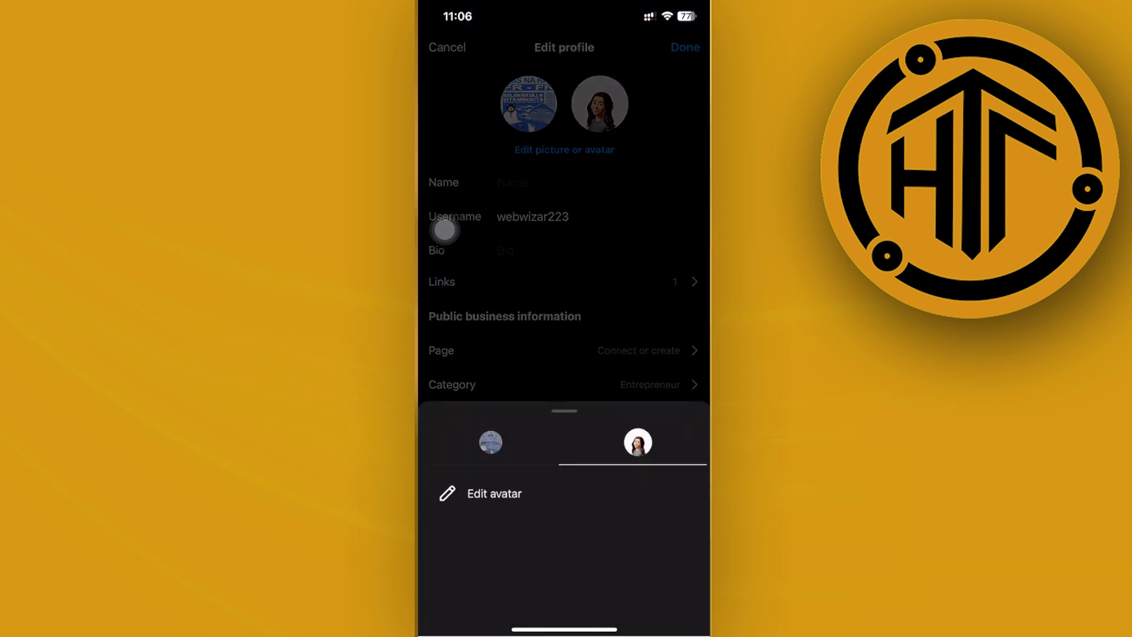
click(490, 442)
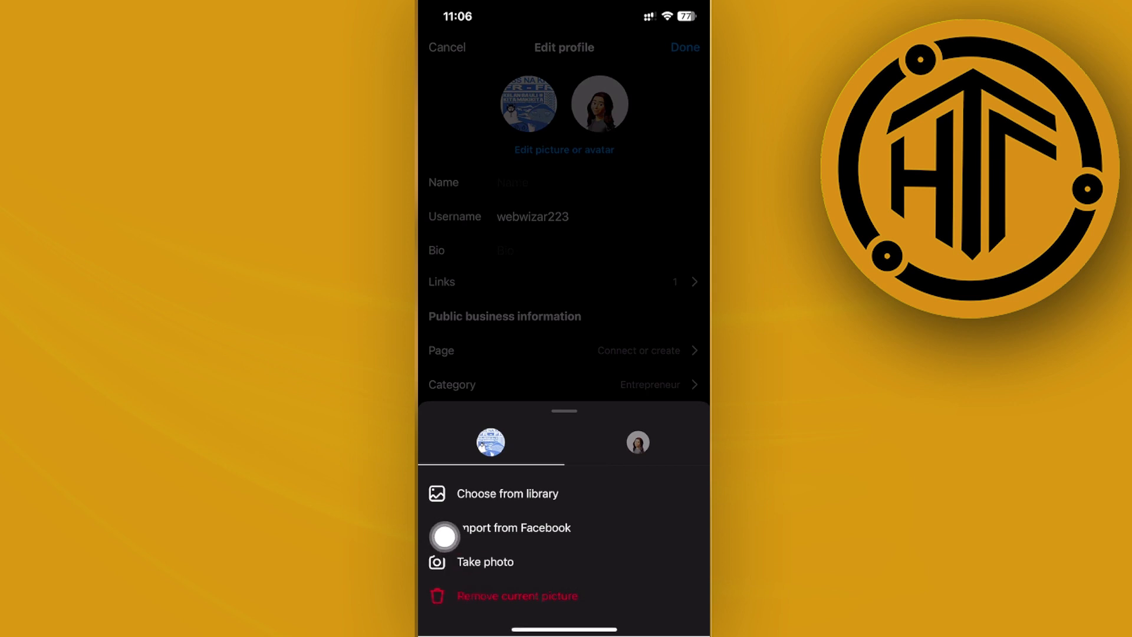
click(515, 596)
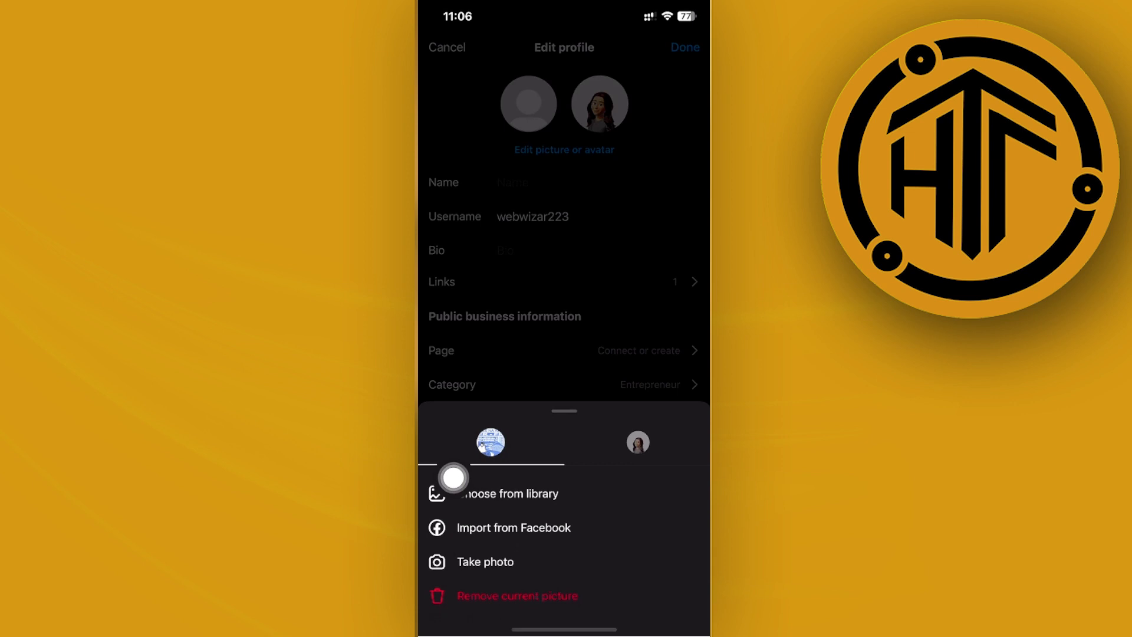
mouse_move(445, 541)
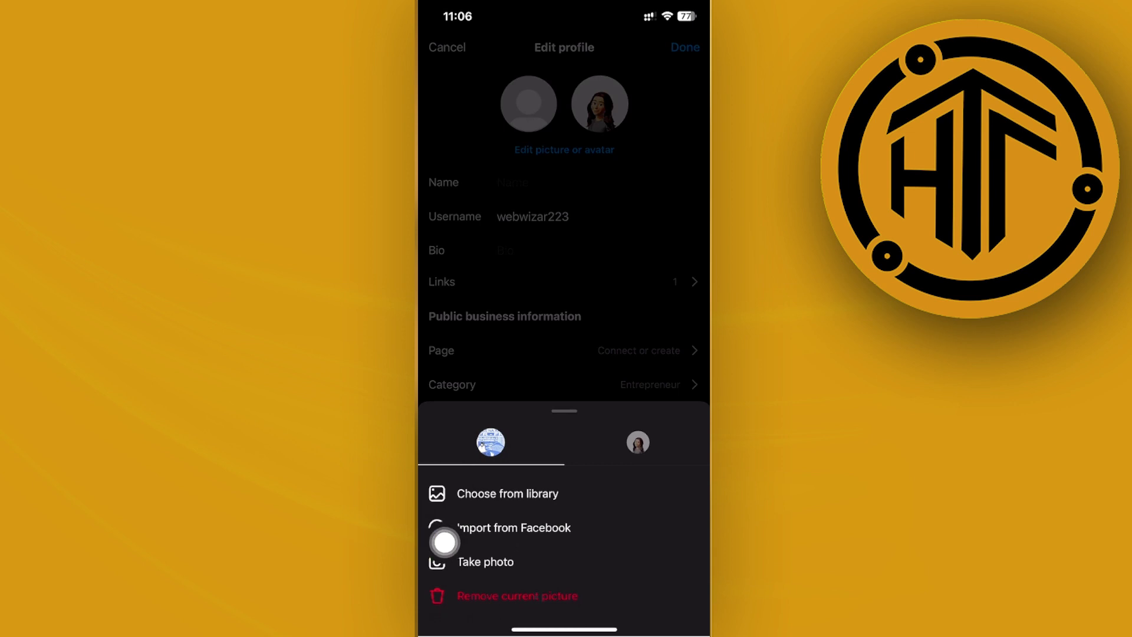
- Choose the chicken-and-rice photo from the library as the profile picture and save the profile
click(507, 493)
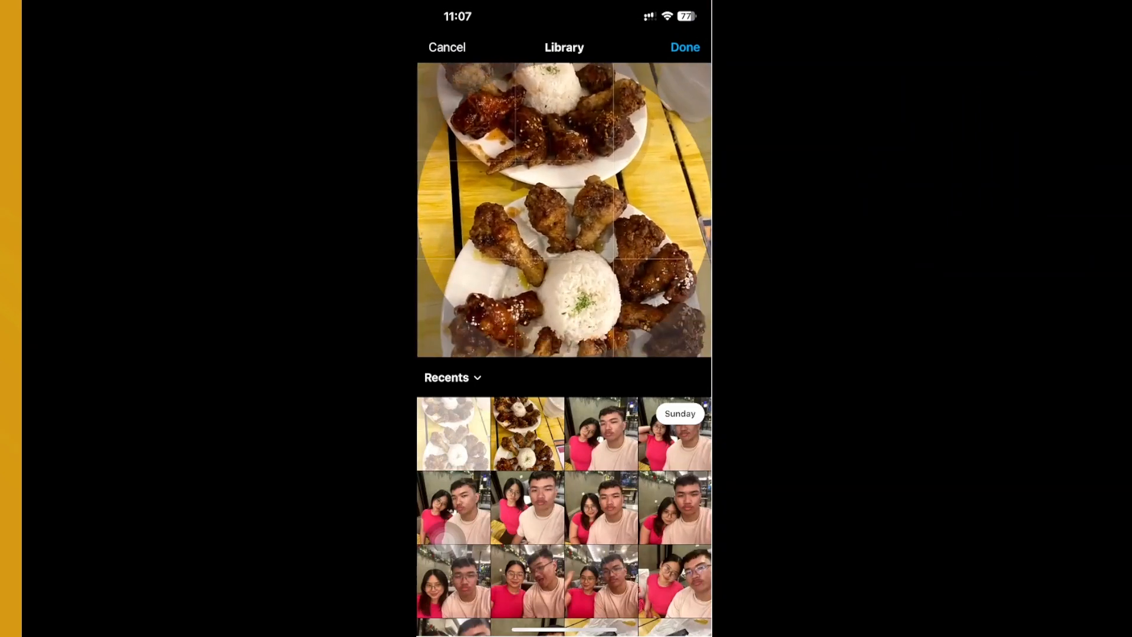
click(682, 47)
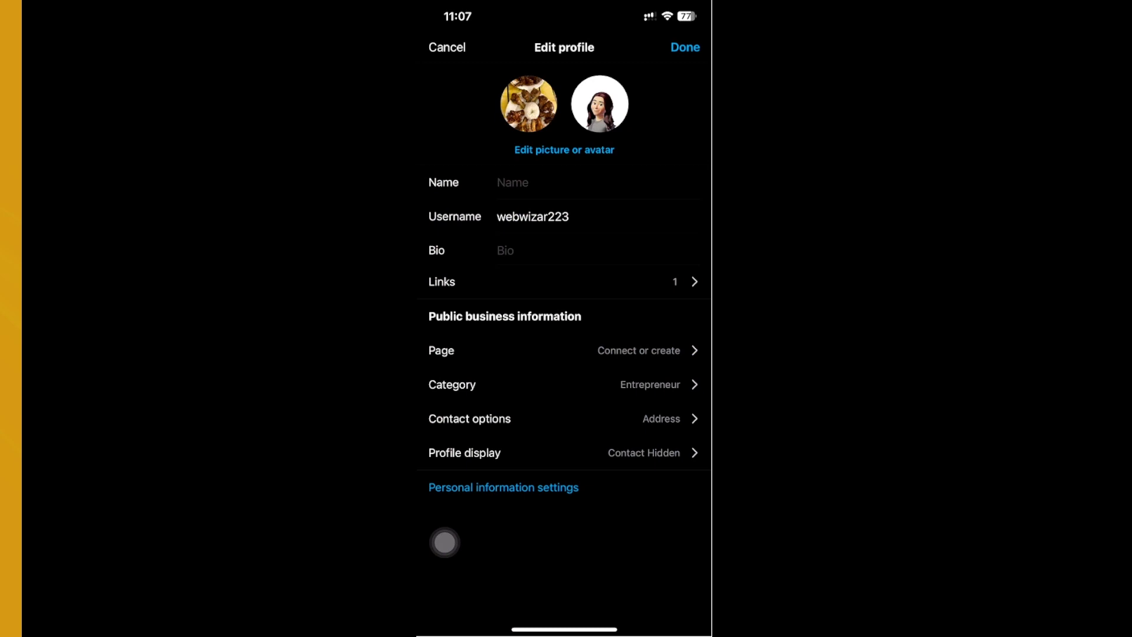
click(683, 47)
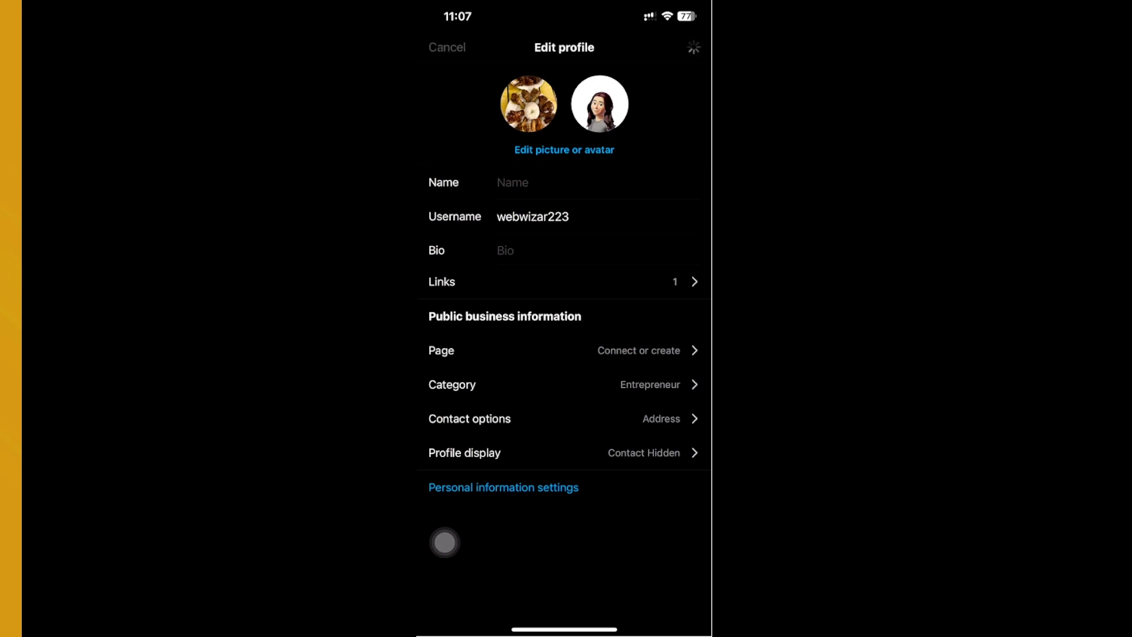